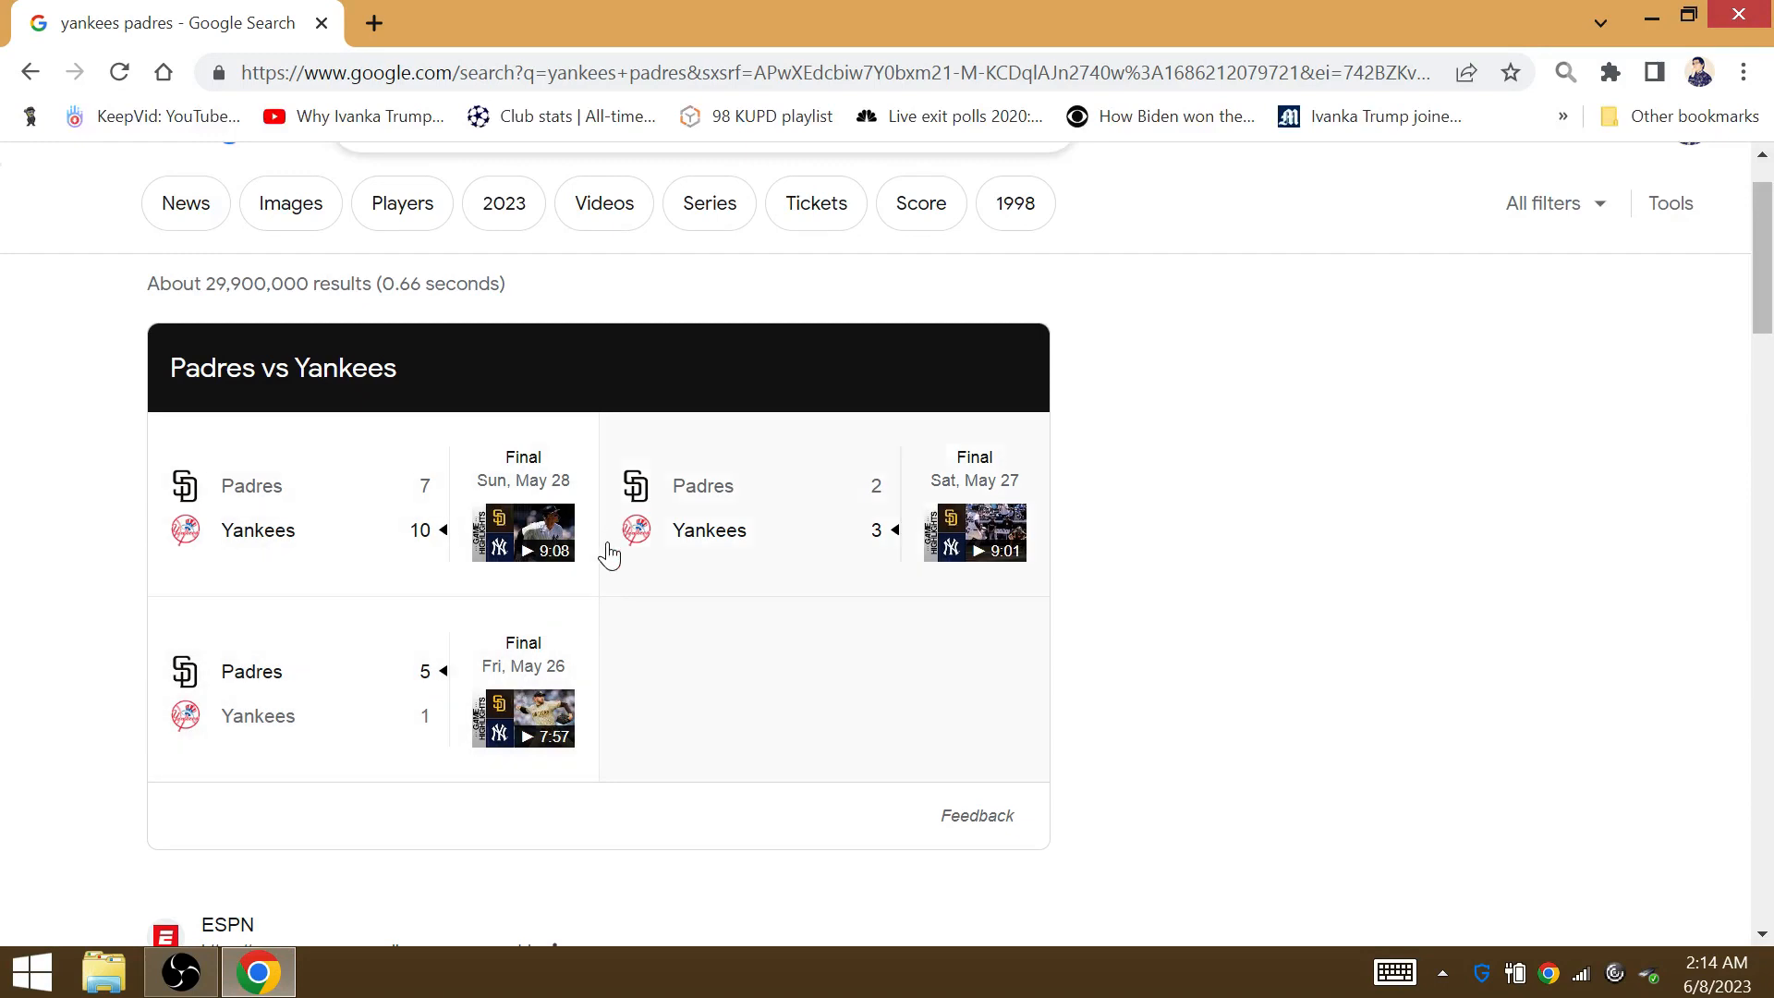
mouse_move(996, 475)
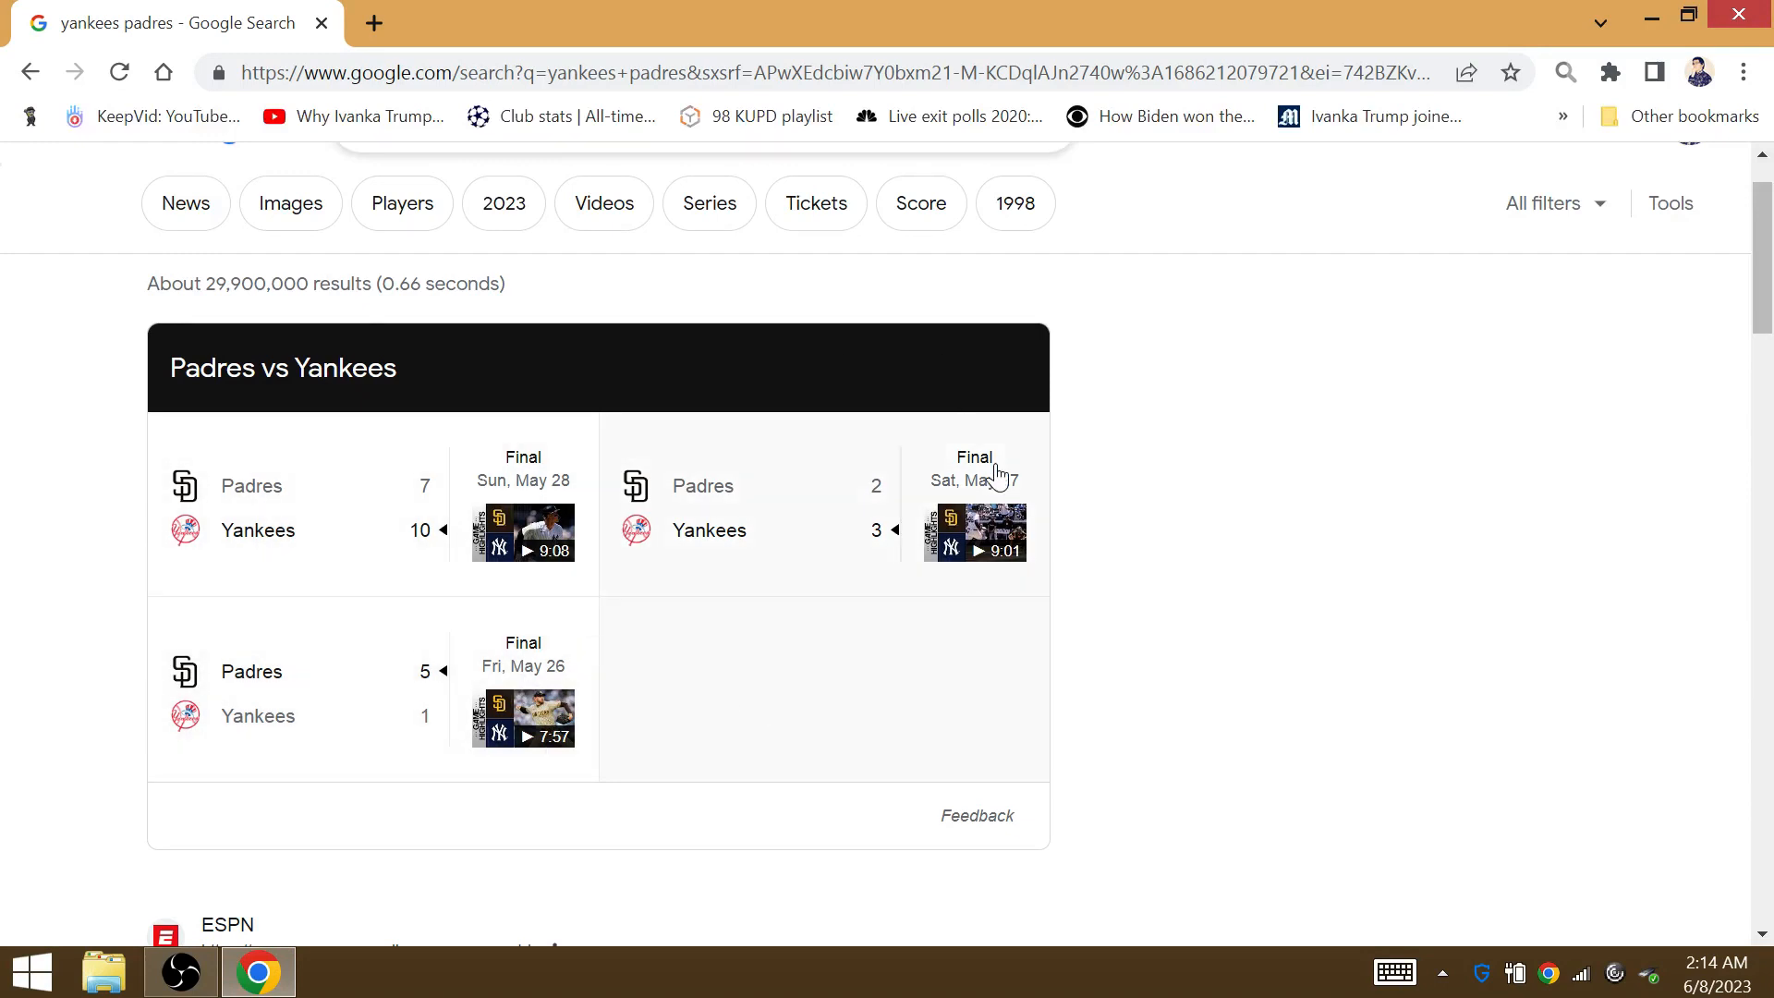
mouse_move(606, 360)
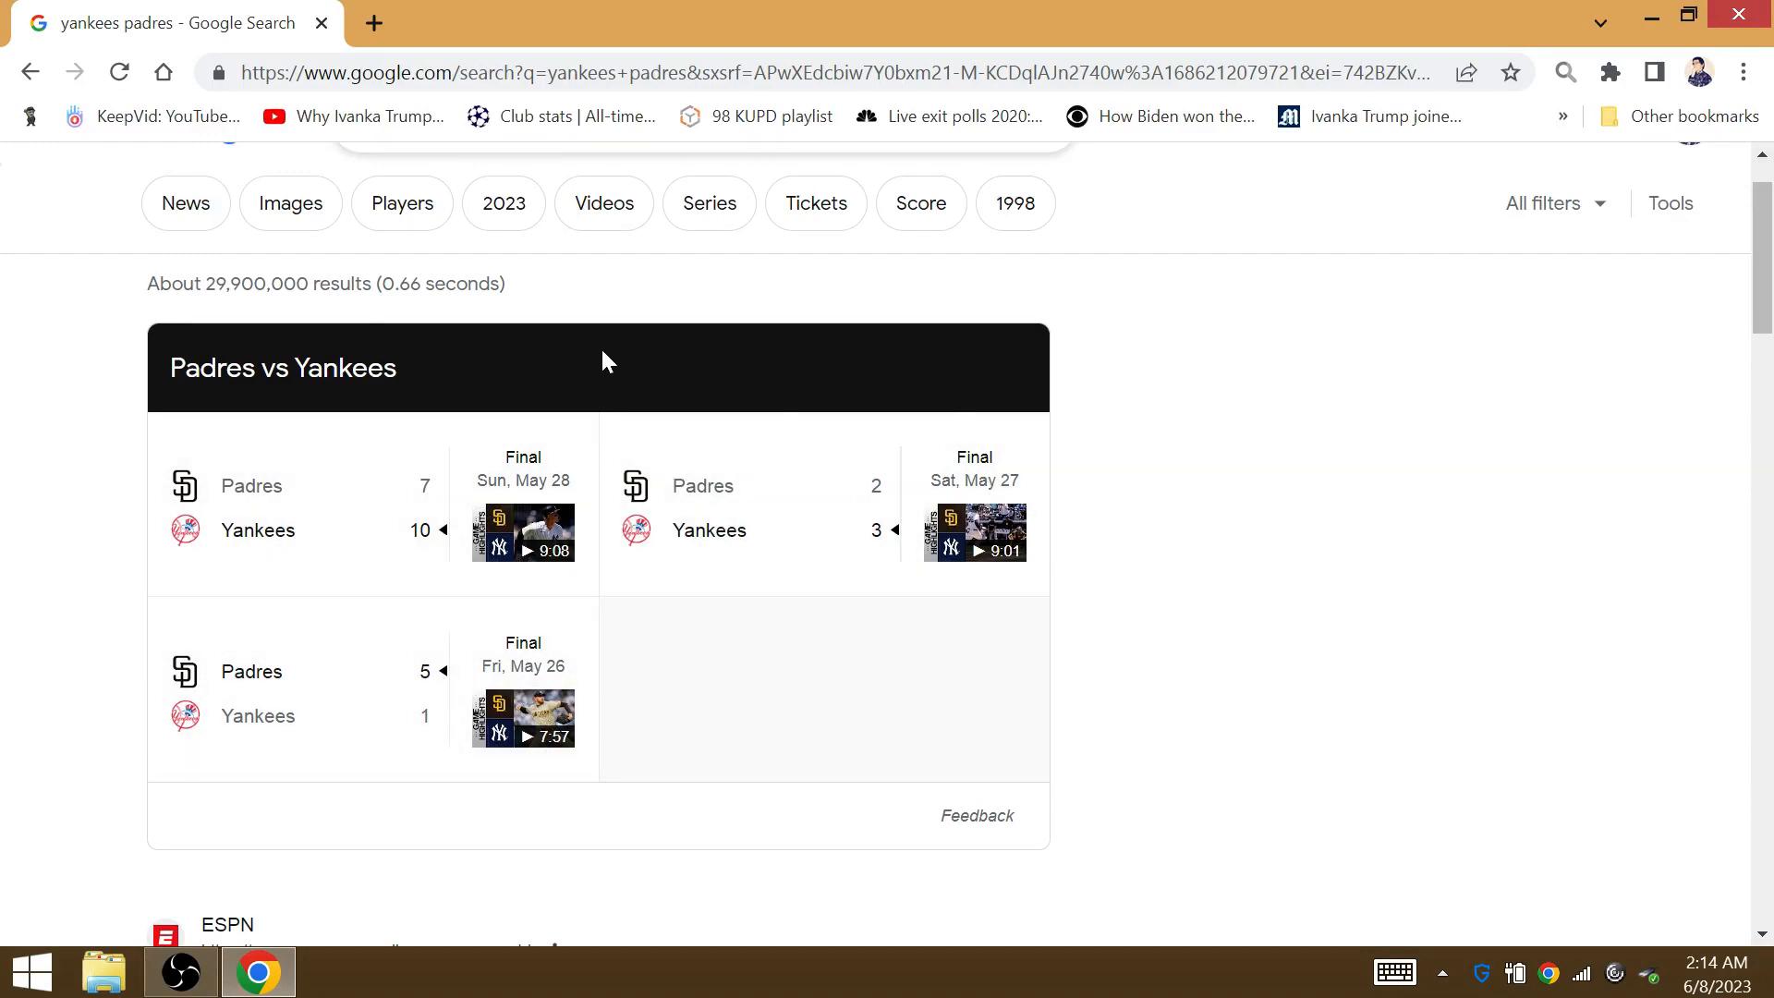
mouse_move(222, 632)
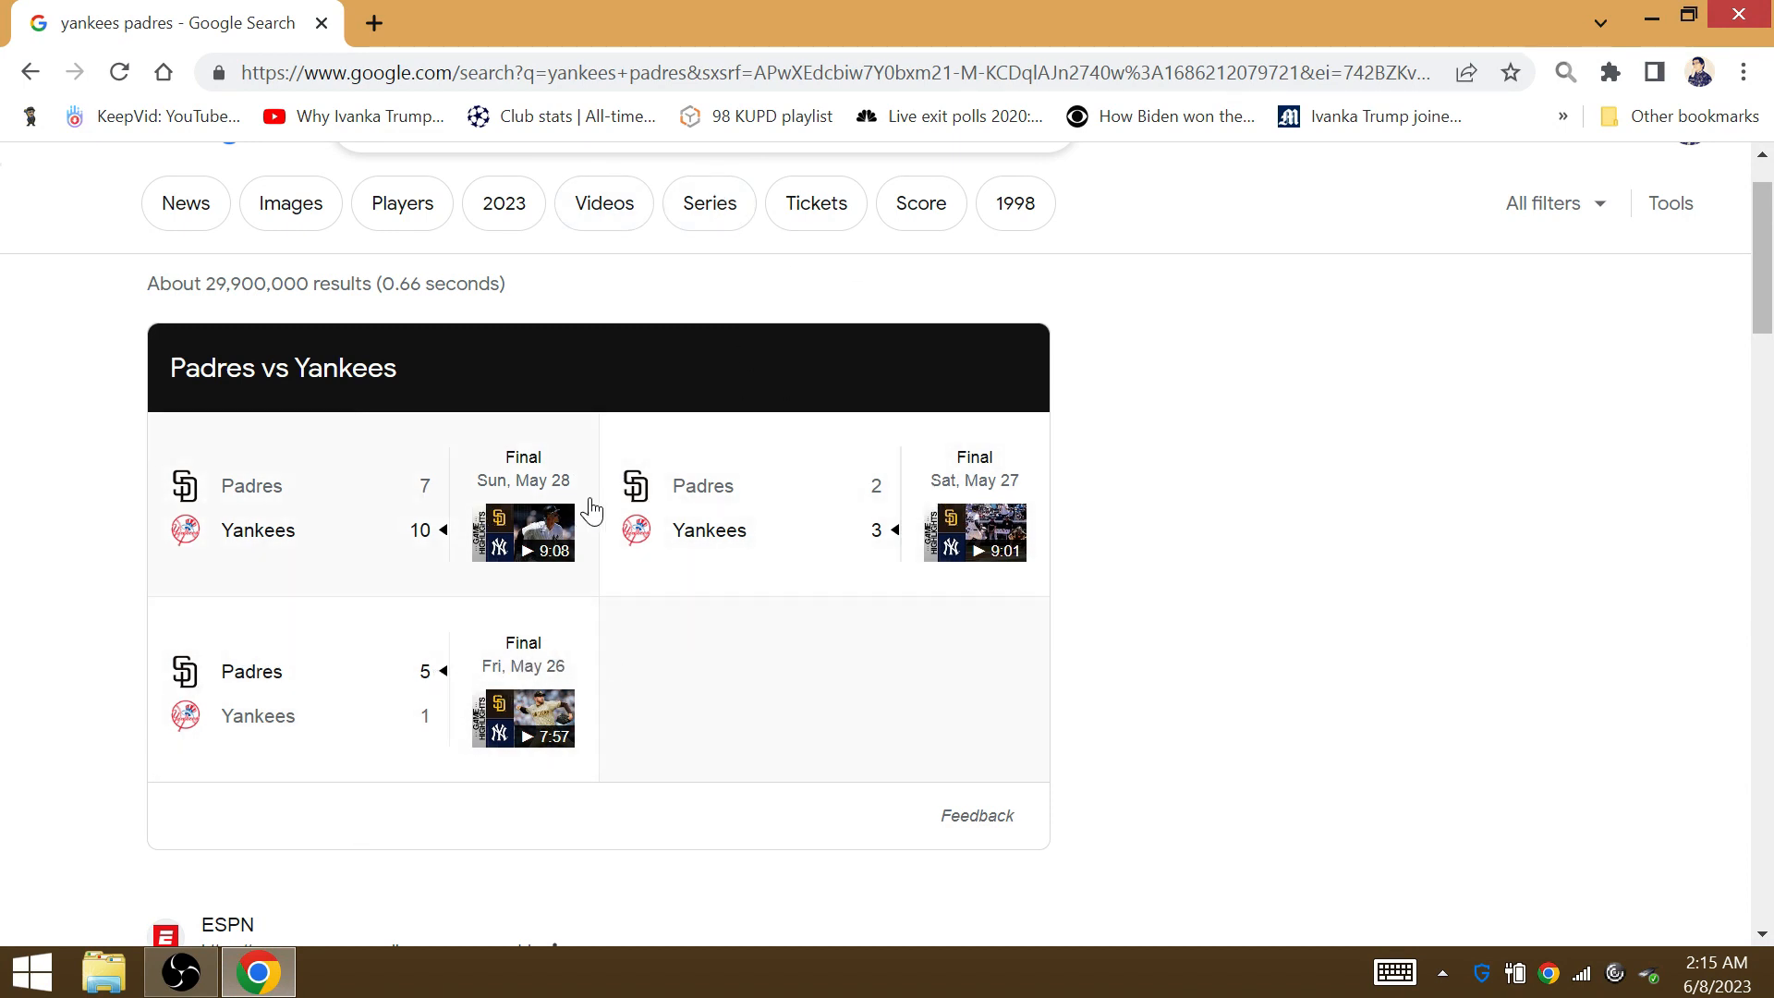
mouse_move(1028, 547)
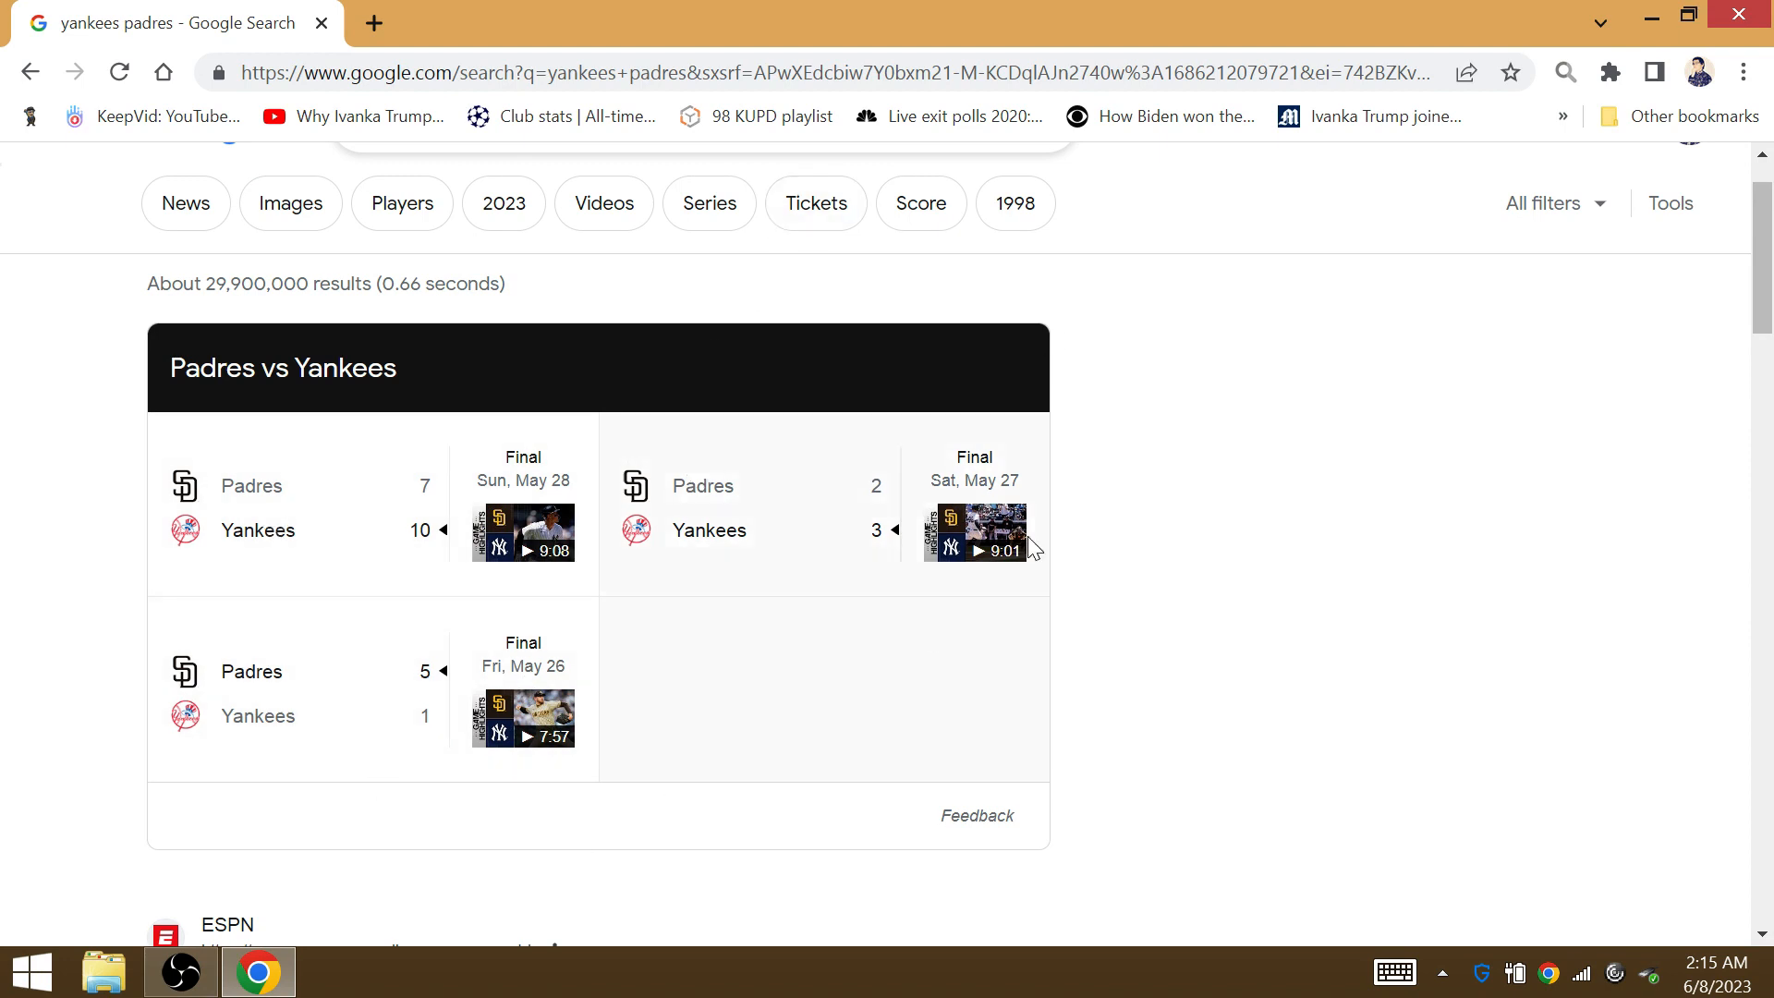
mouse_move(713, 383)
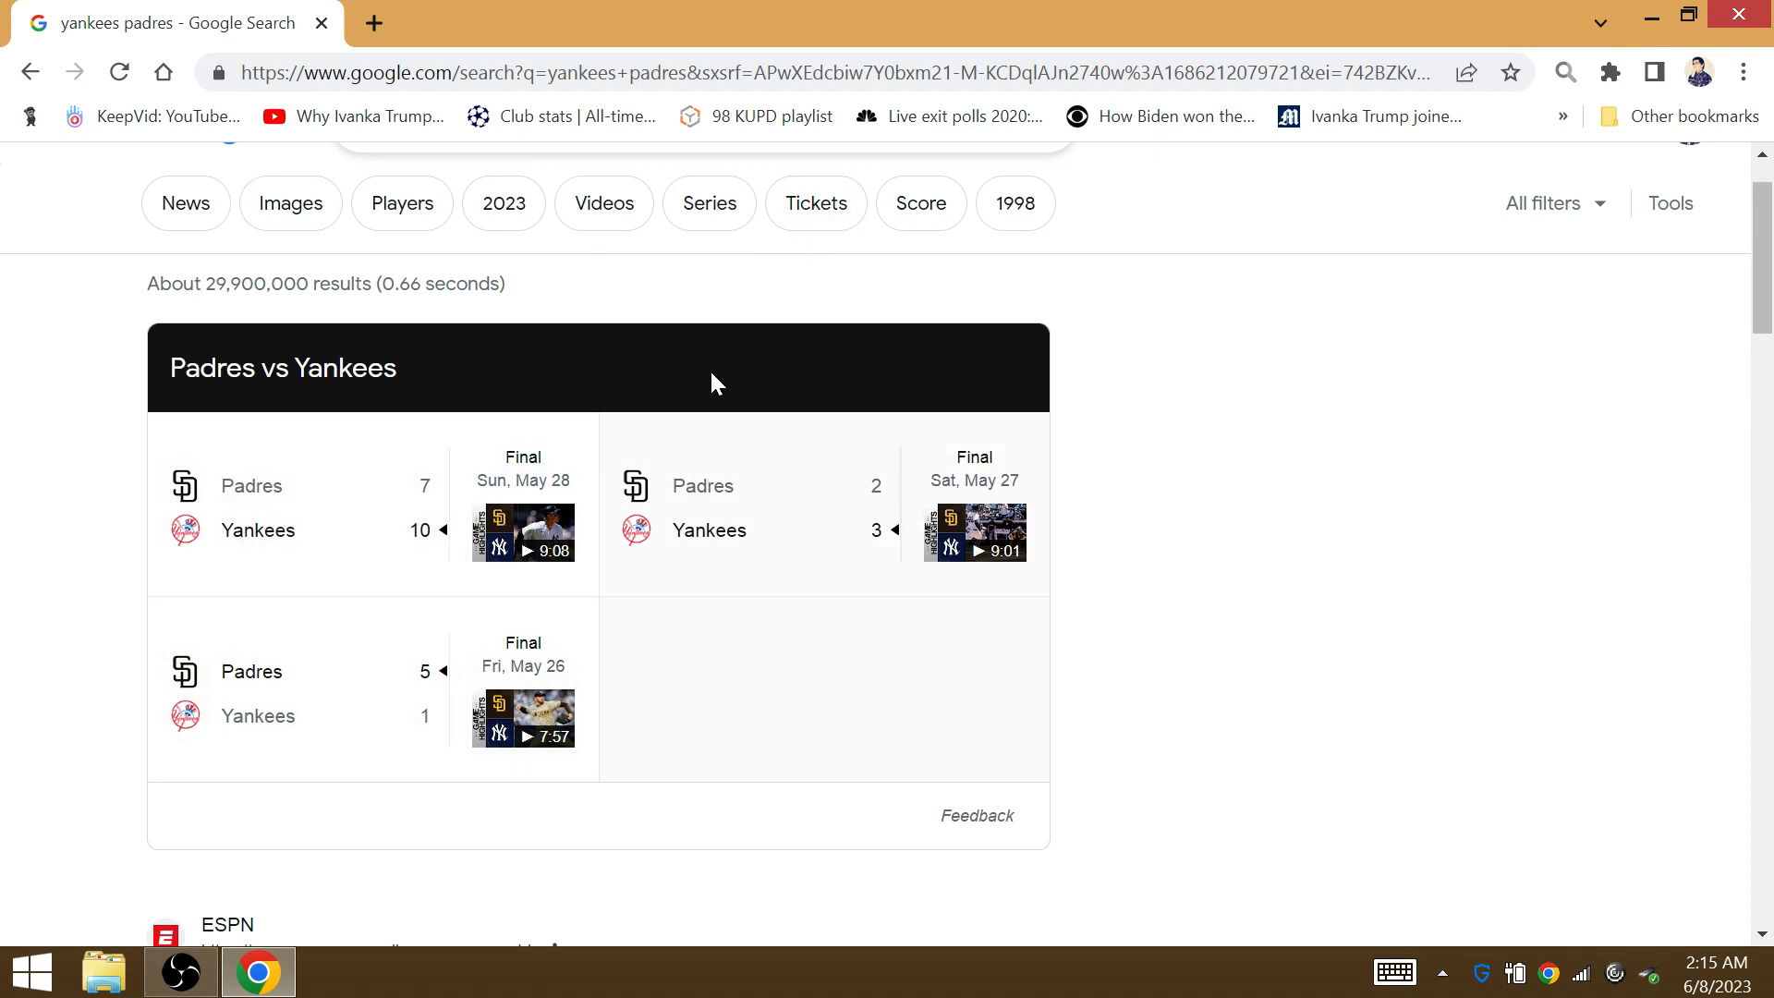
mouse_move(894, 340)
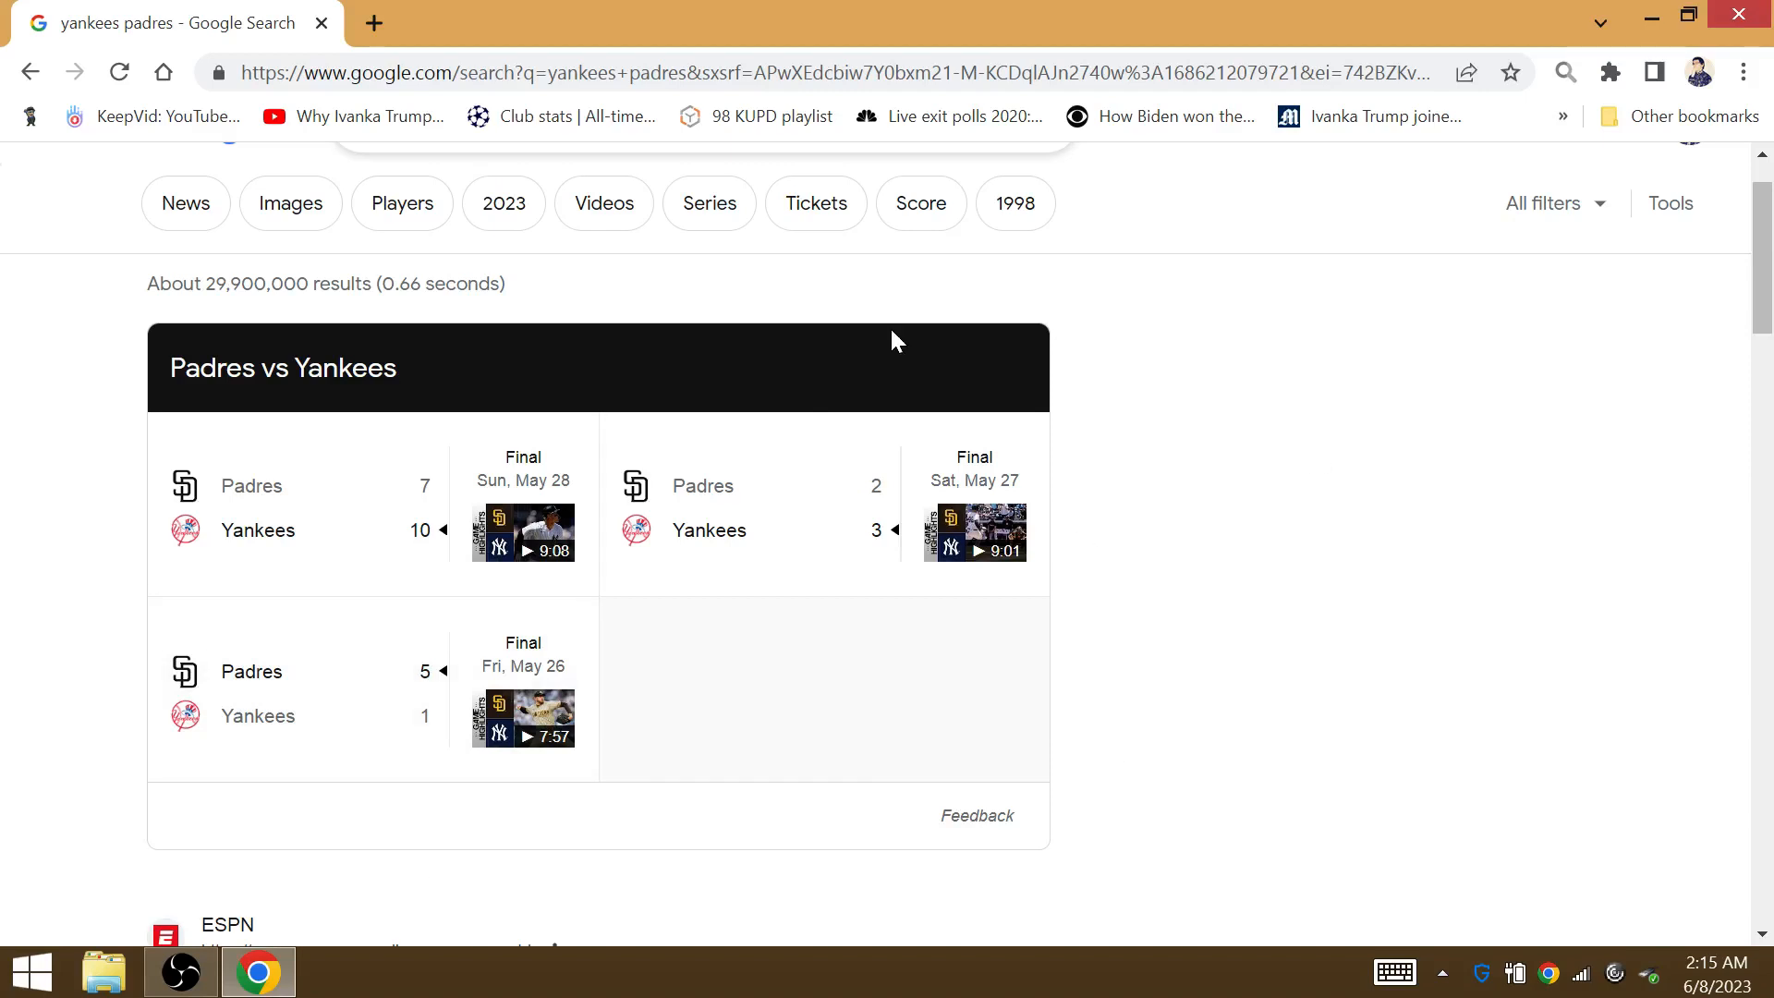
mouse_move(628, 643)
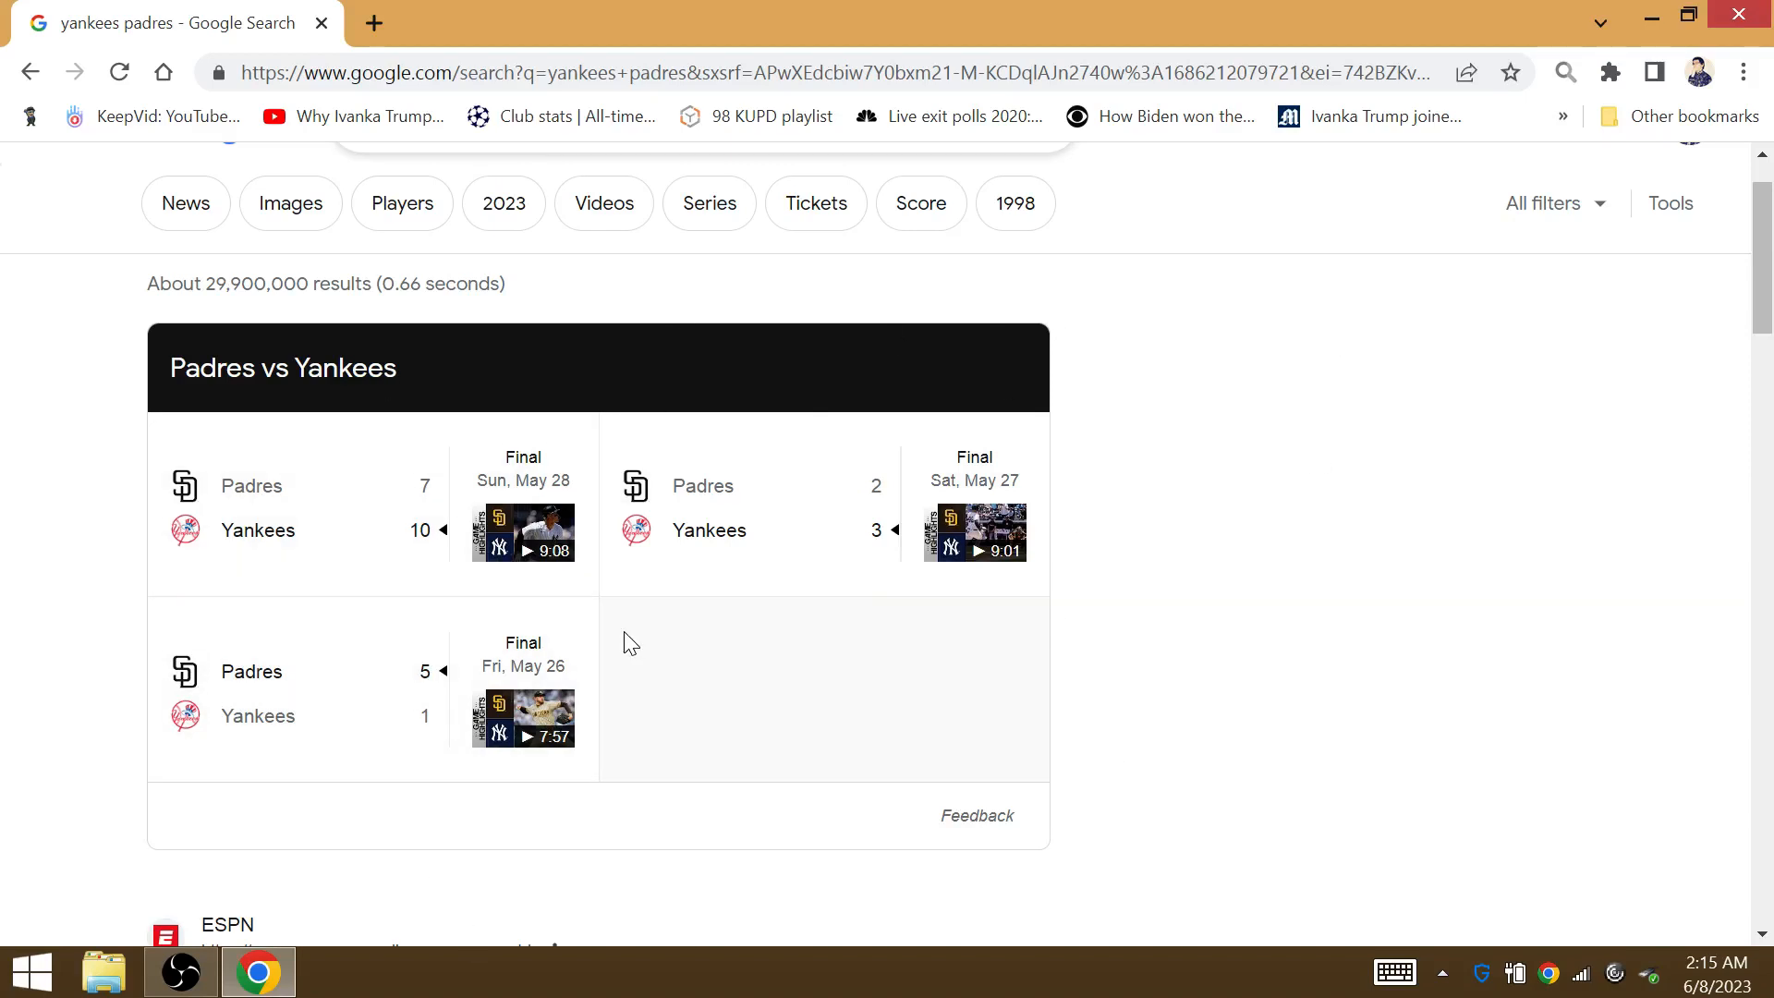
mouse_move(629, 425)
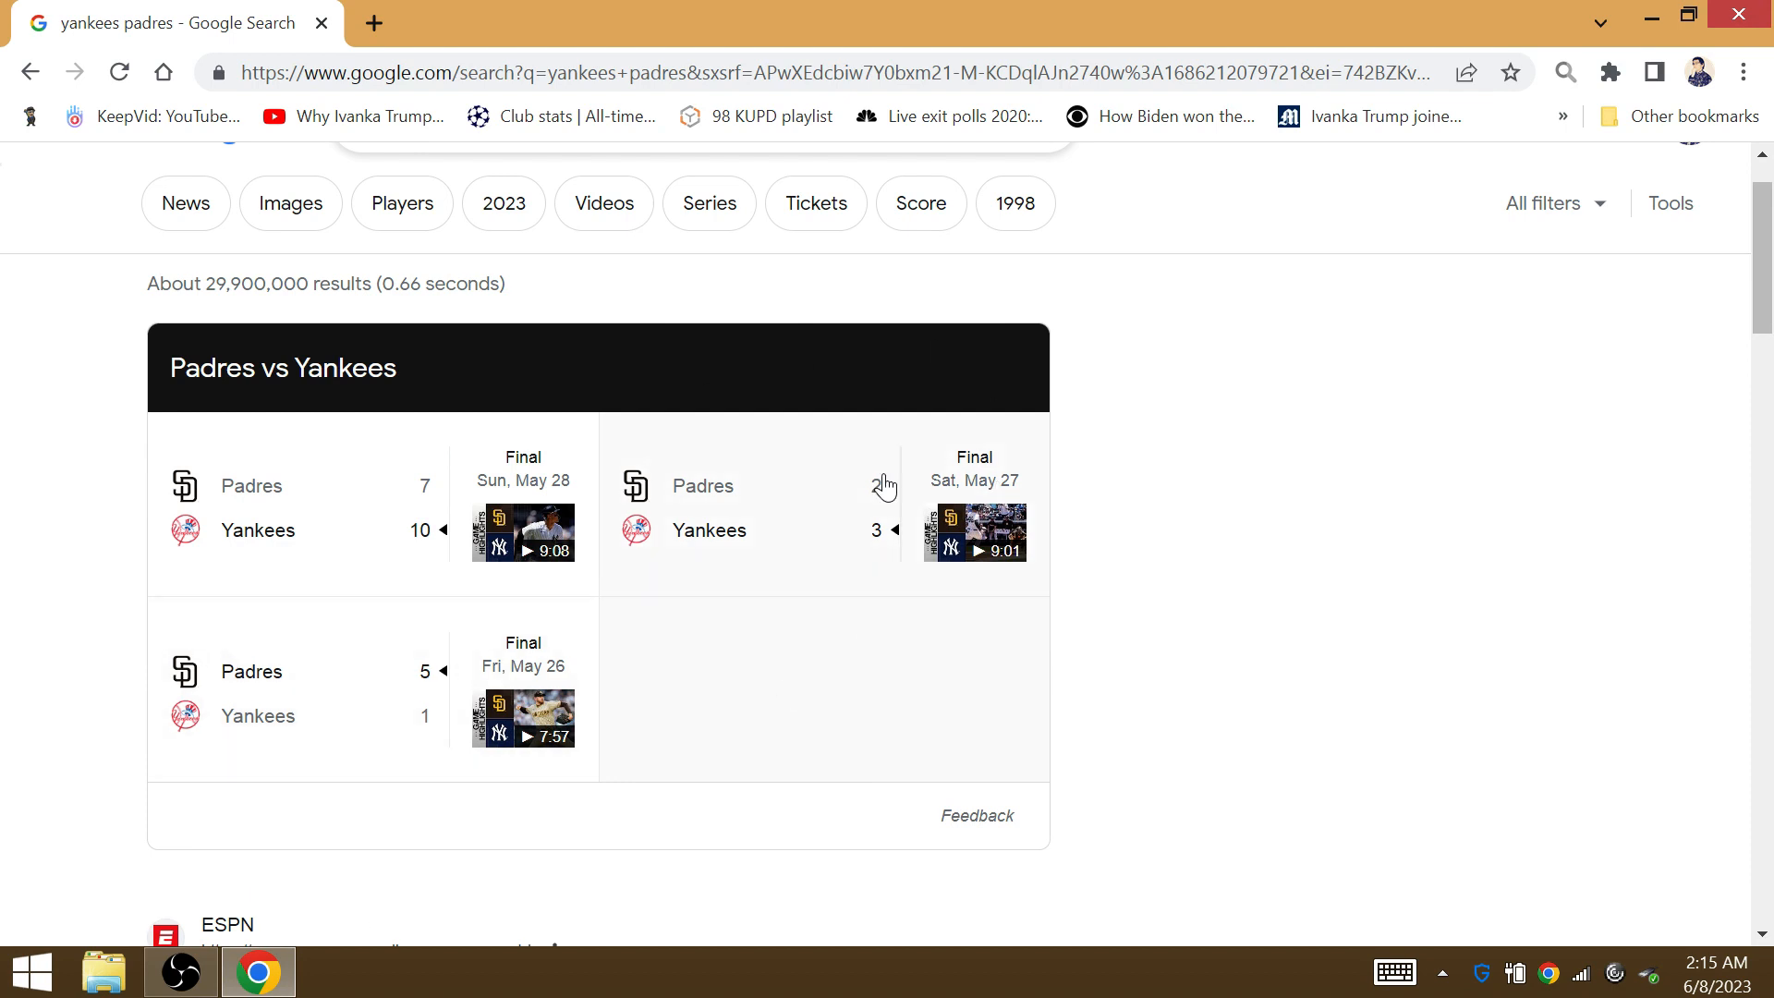
mouse_move(649, 657)
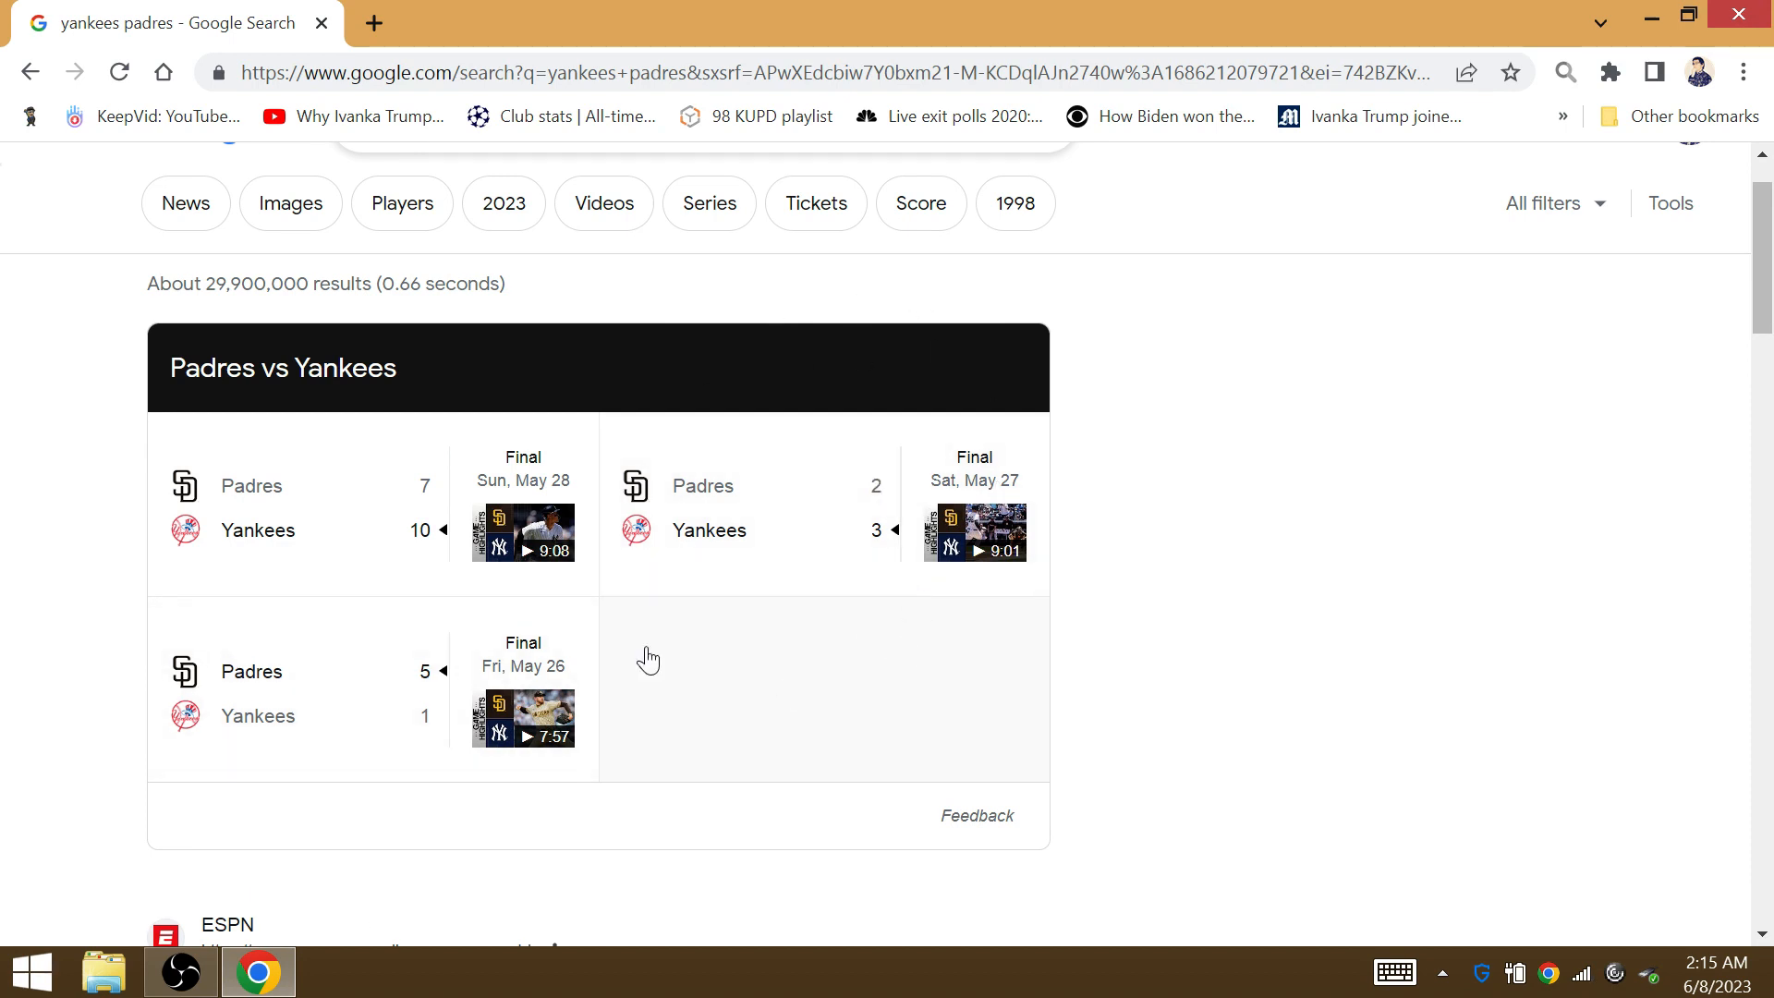
mouse_move(735, 853)
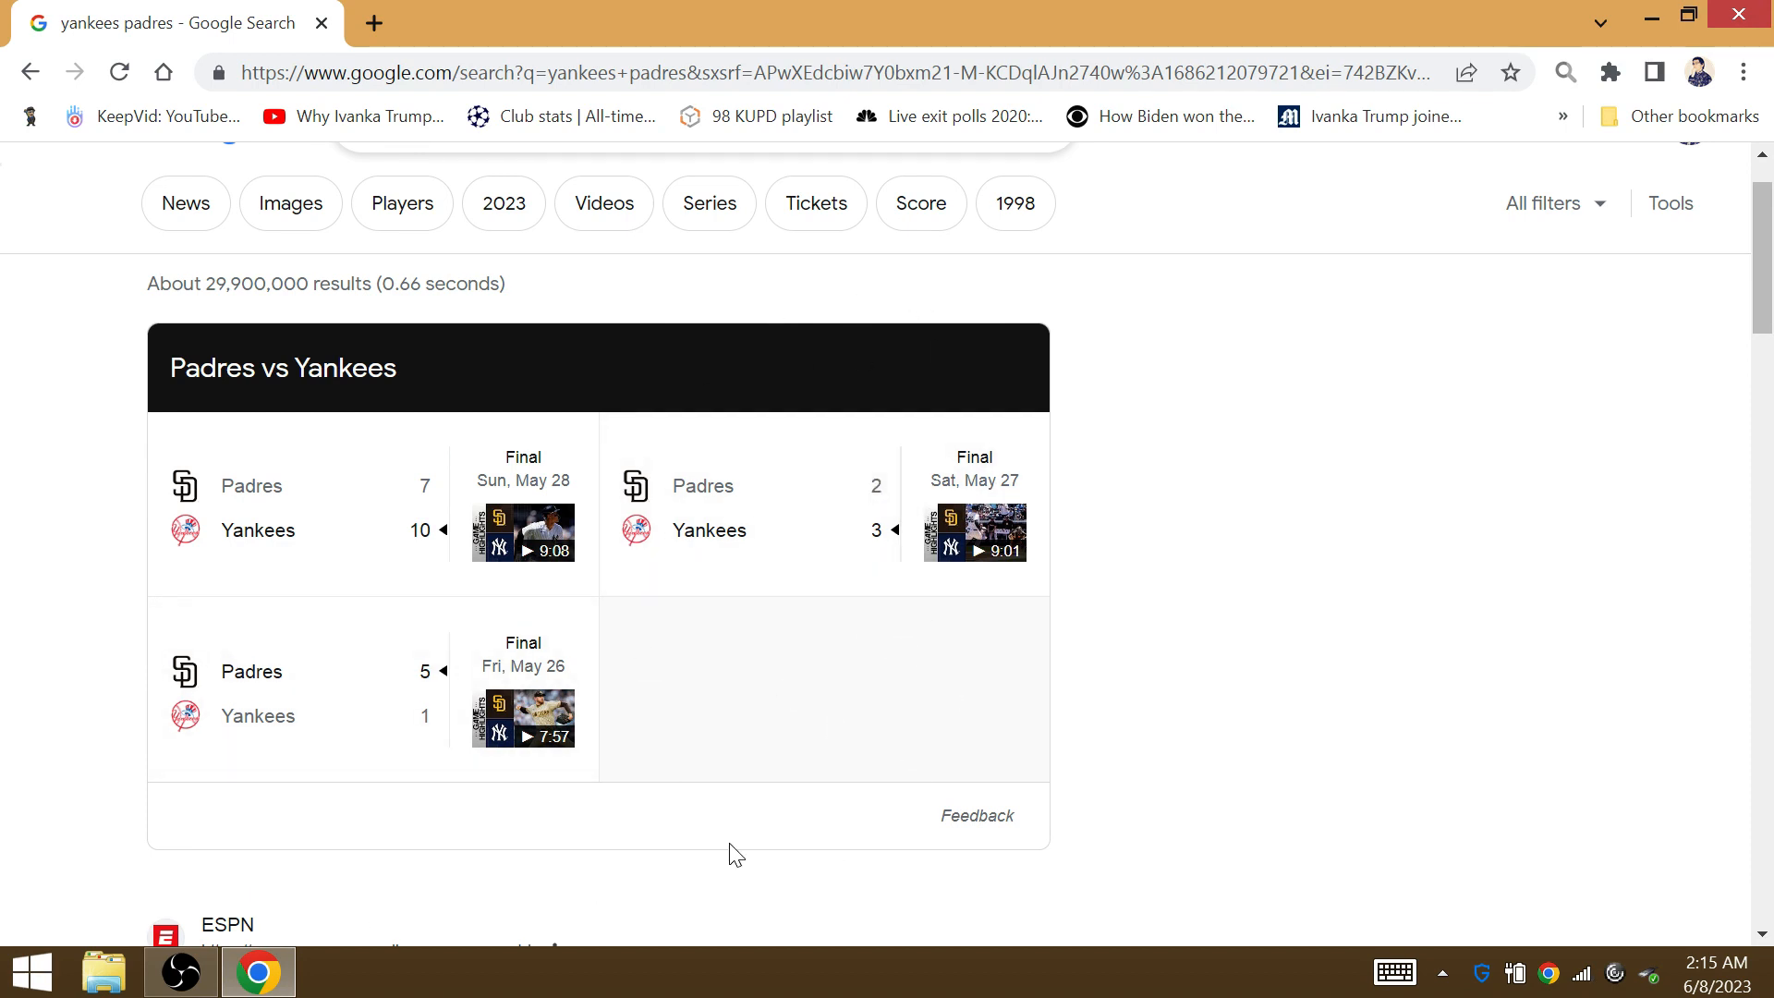
mouse_move(800, 438)
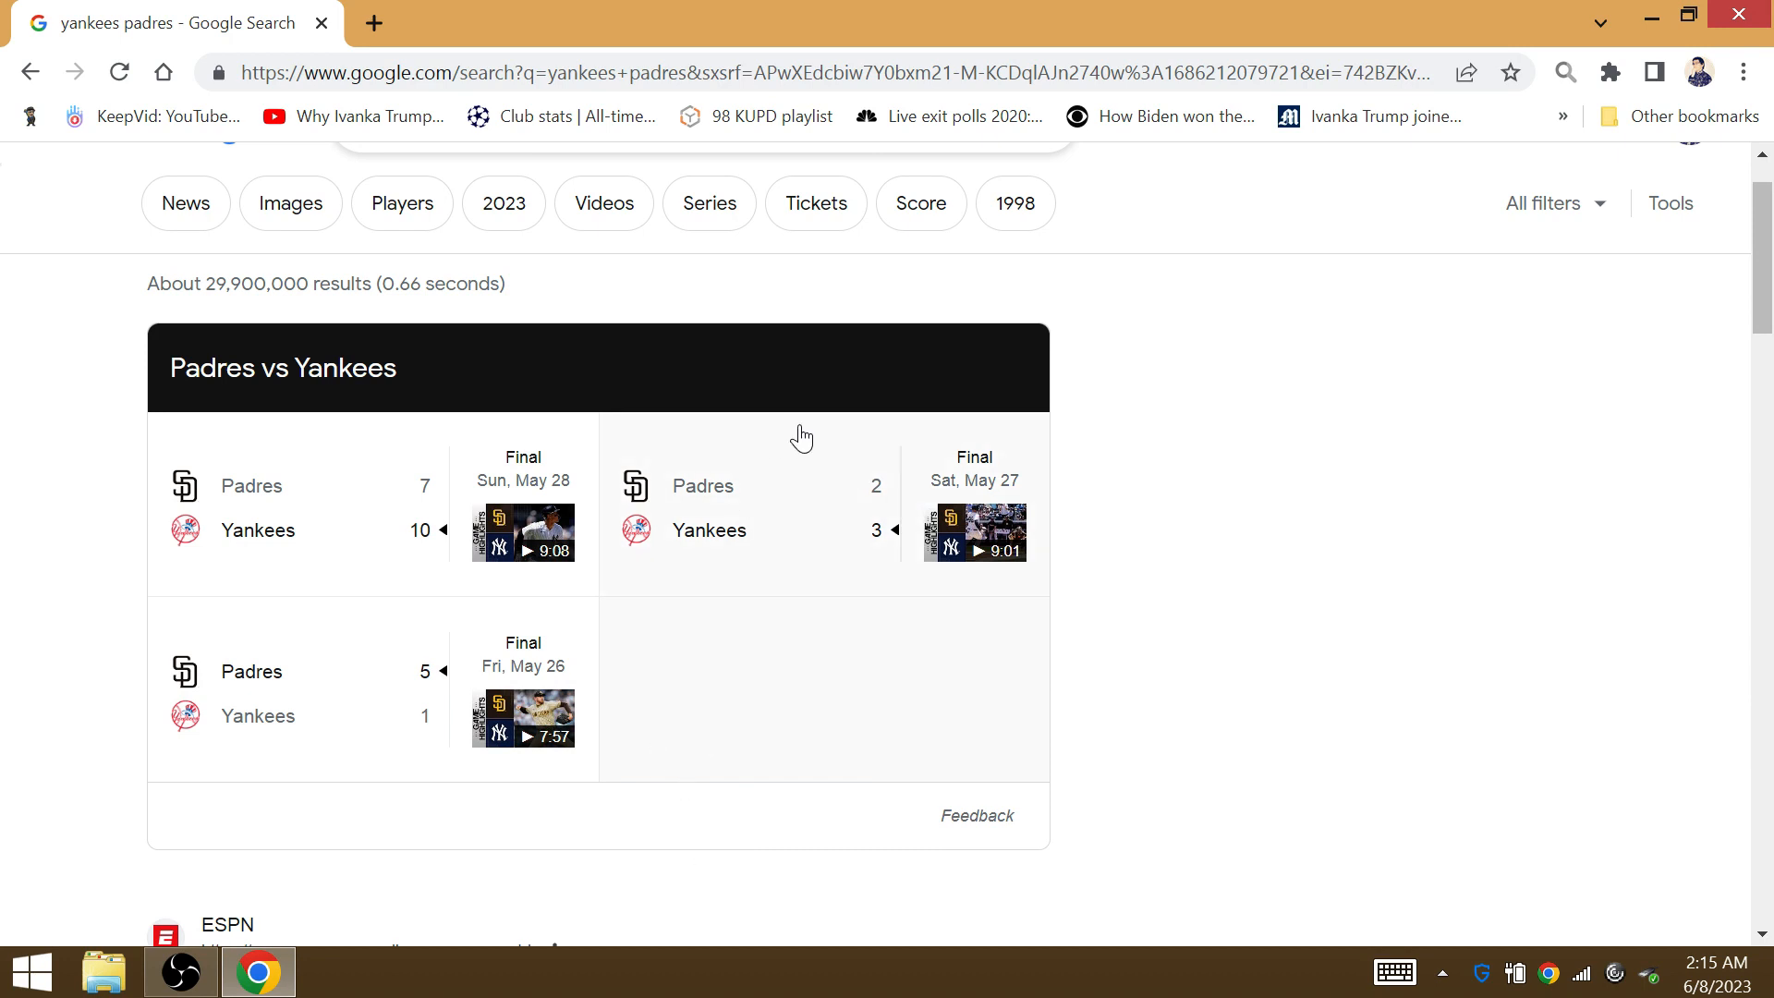
mouse_move(765, 588)
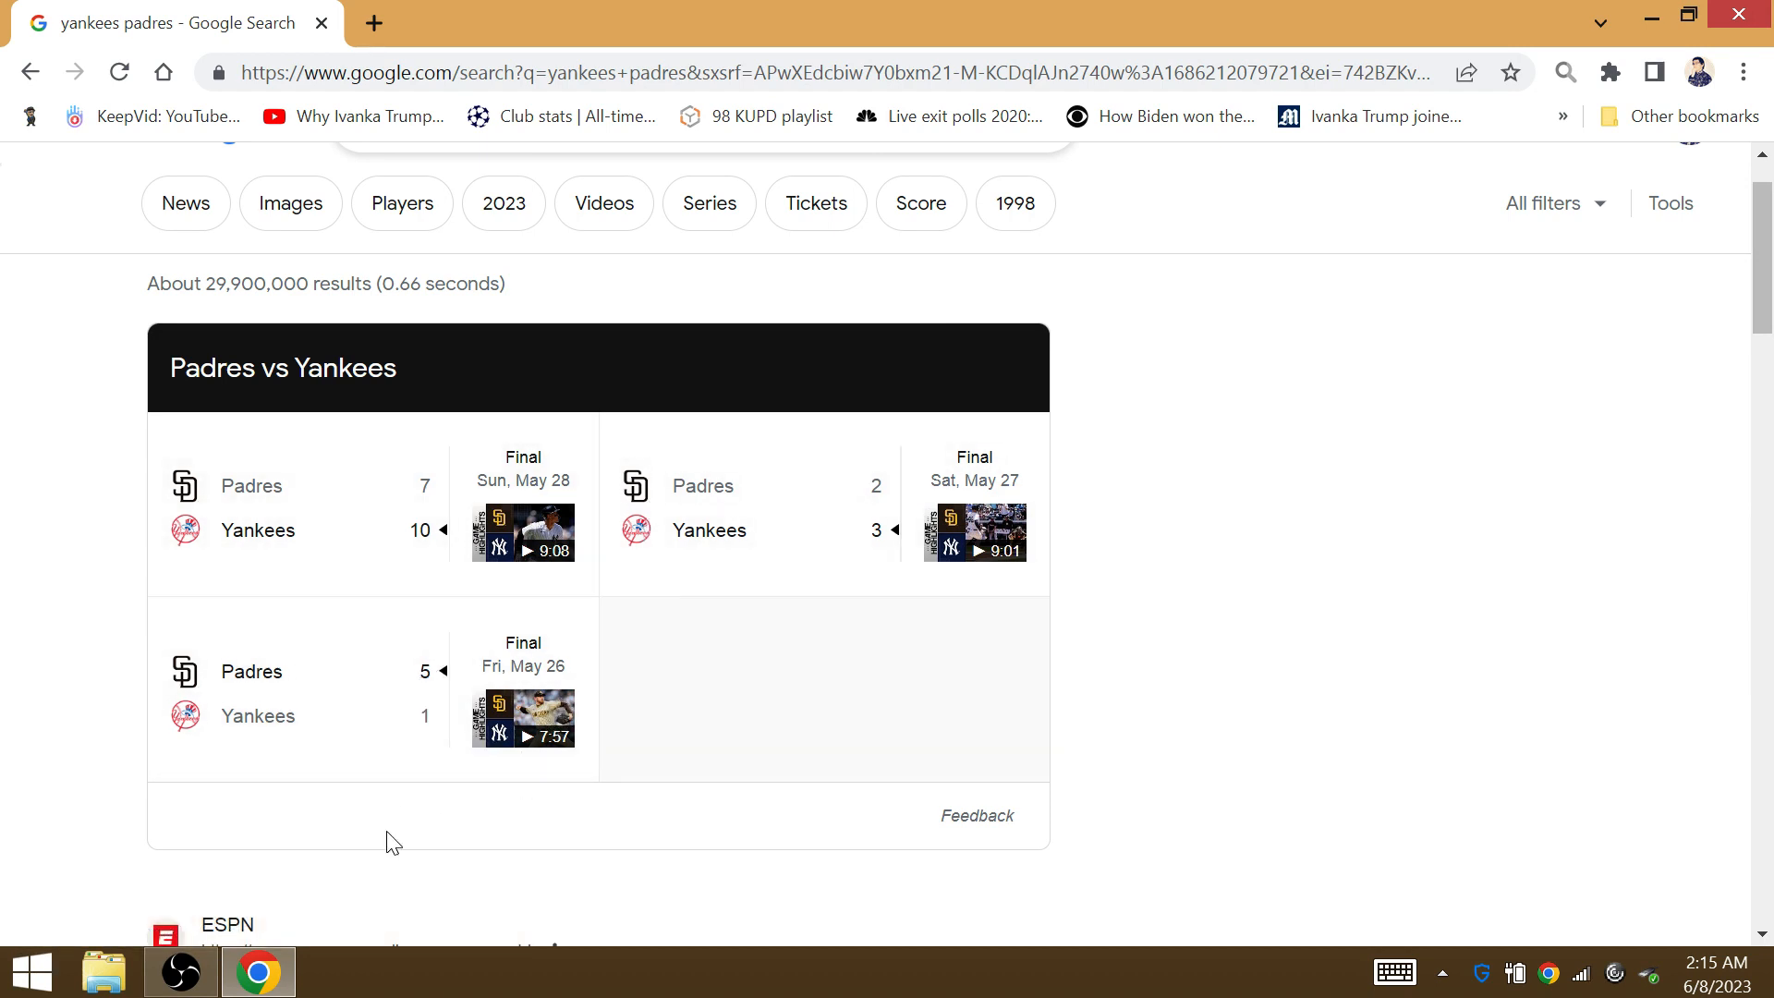
mouse_move(706, 432)
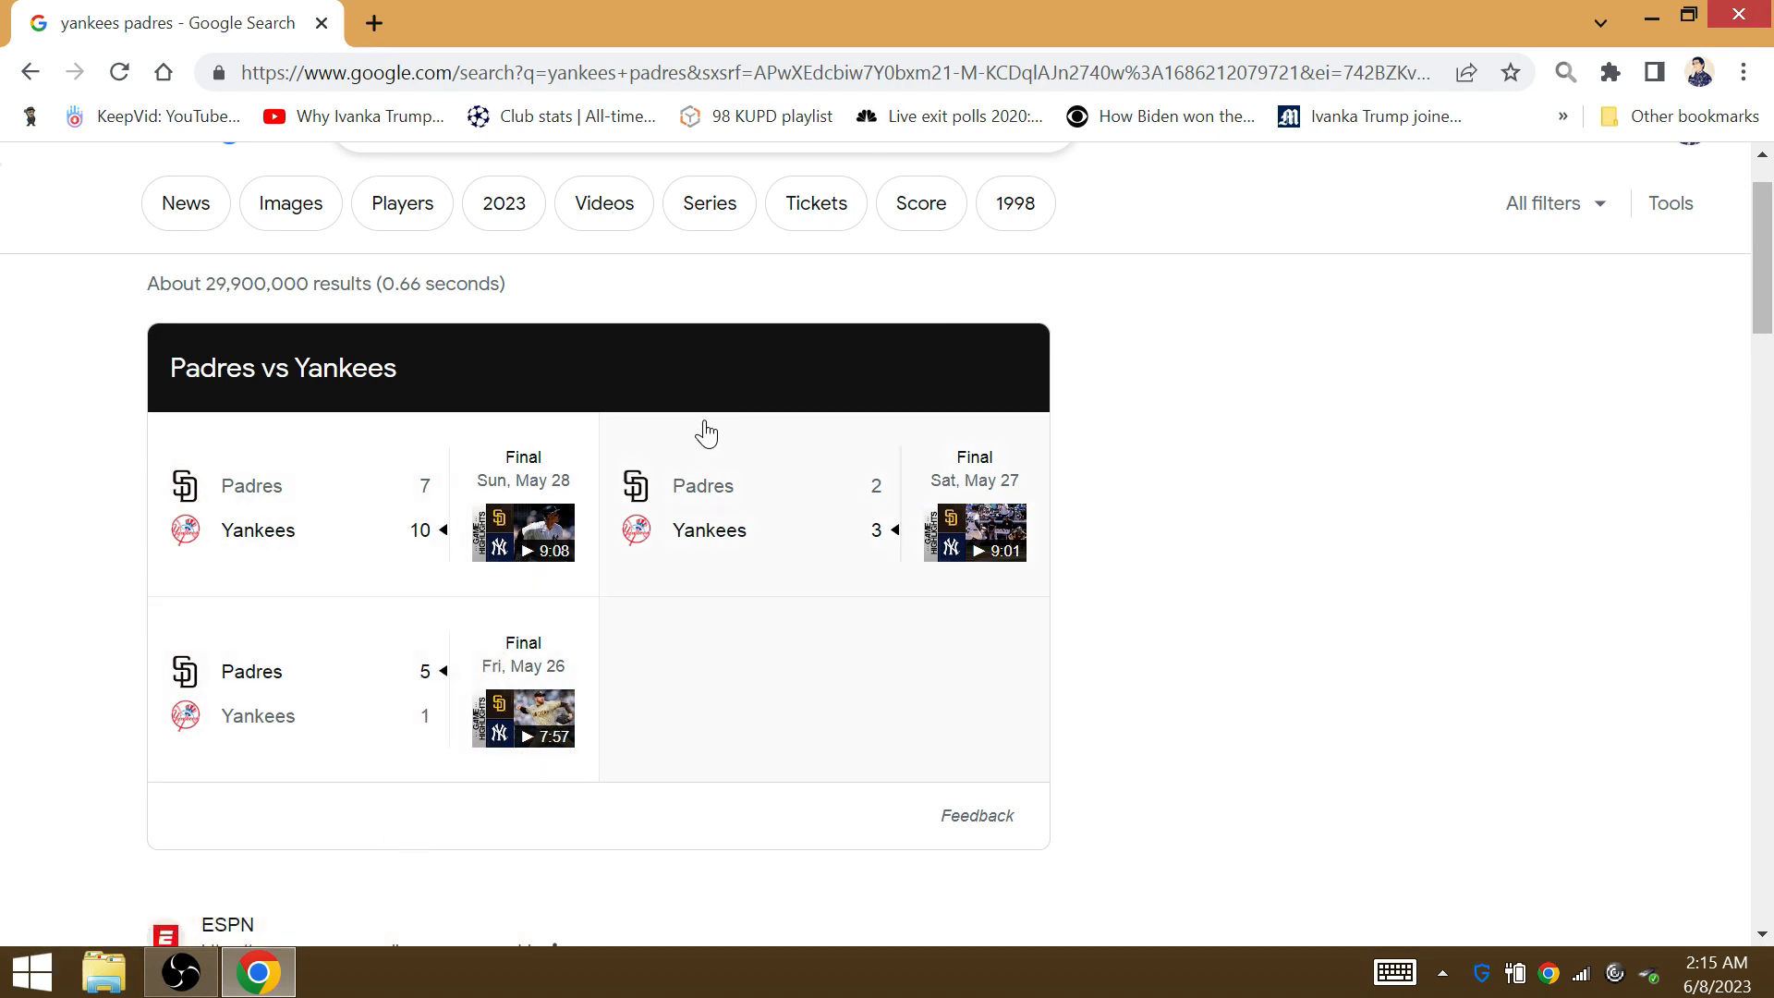
mouse_move(530, 572)
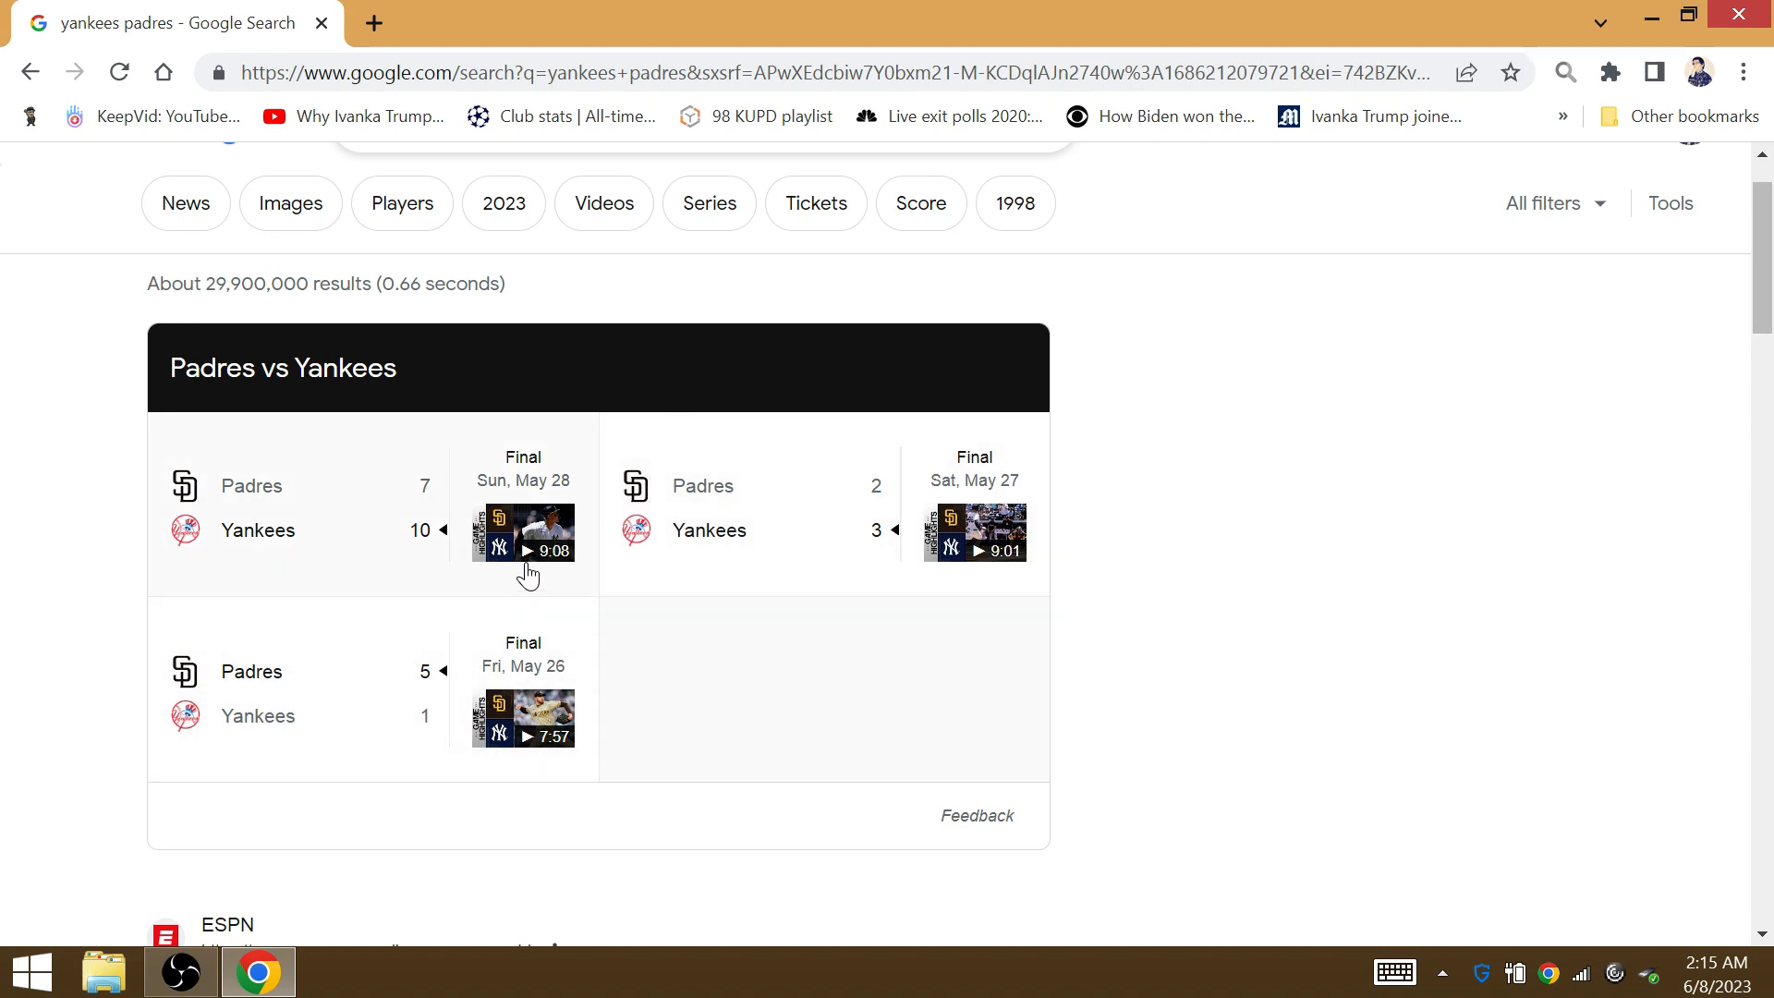
mouse_move(406, 699)
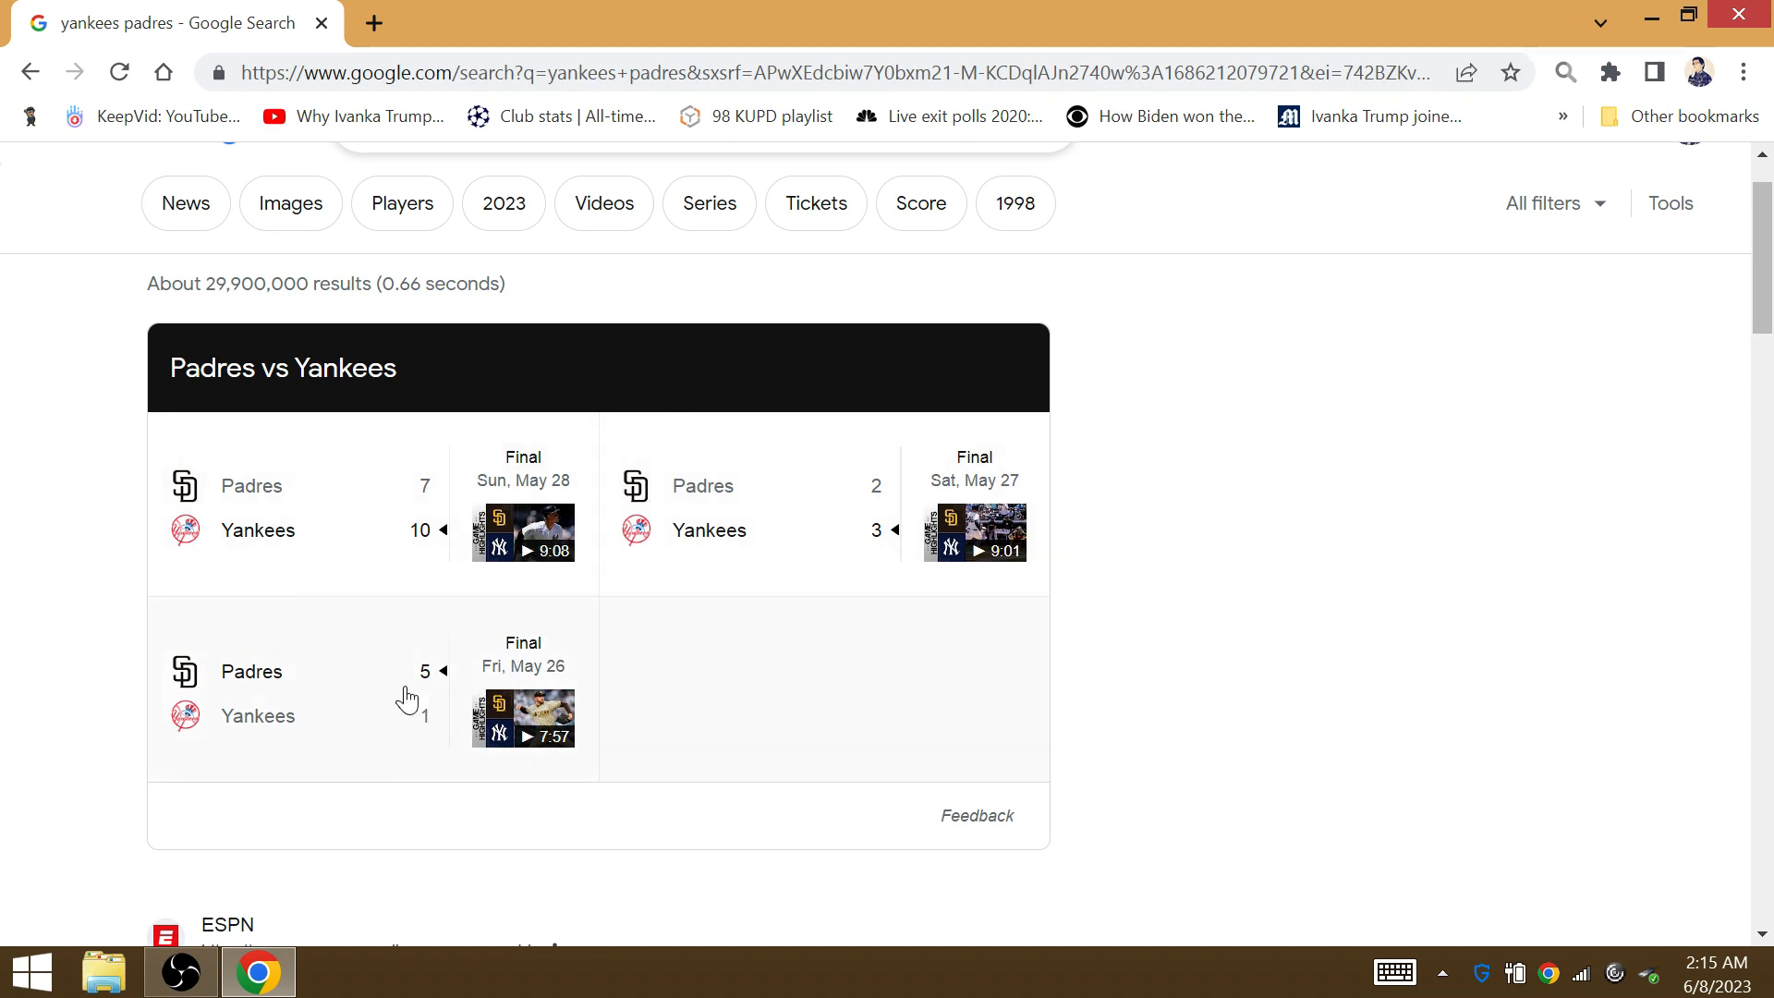
mouse_move(739, 621)
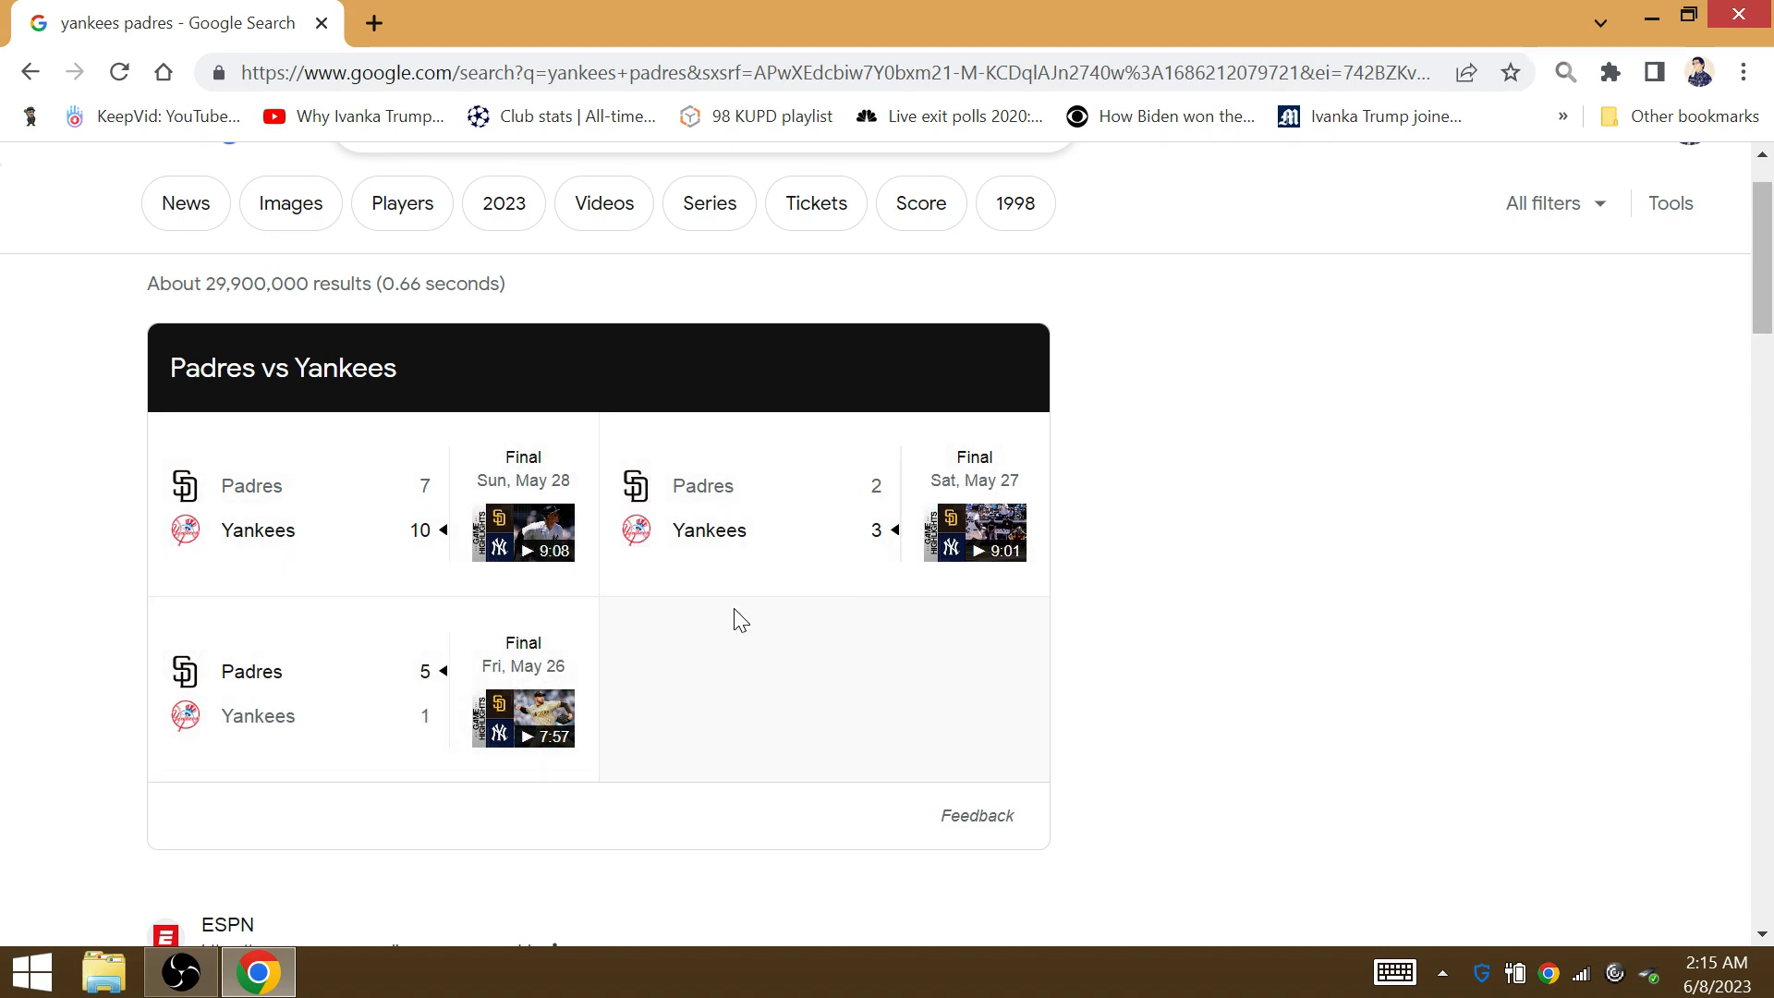